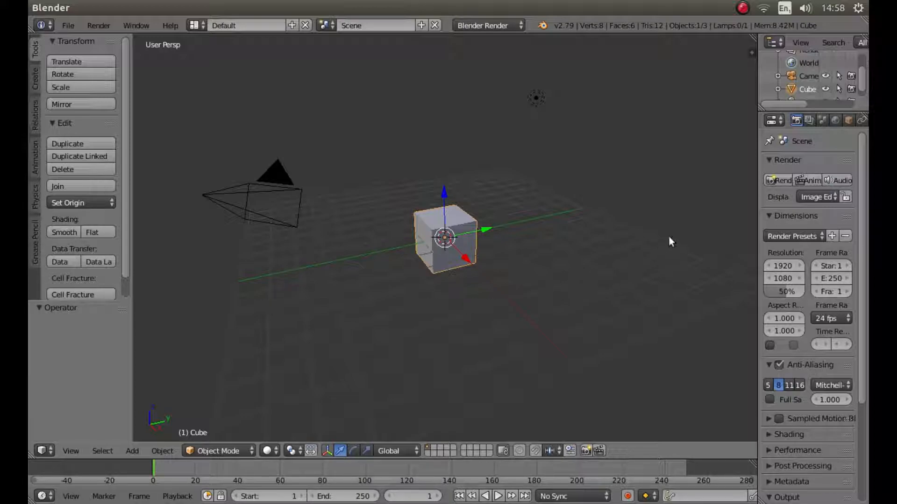
pyautogui.moveTo(681, 175)
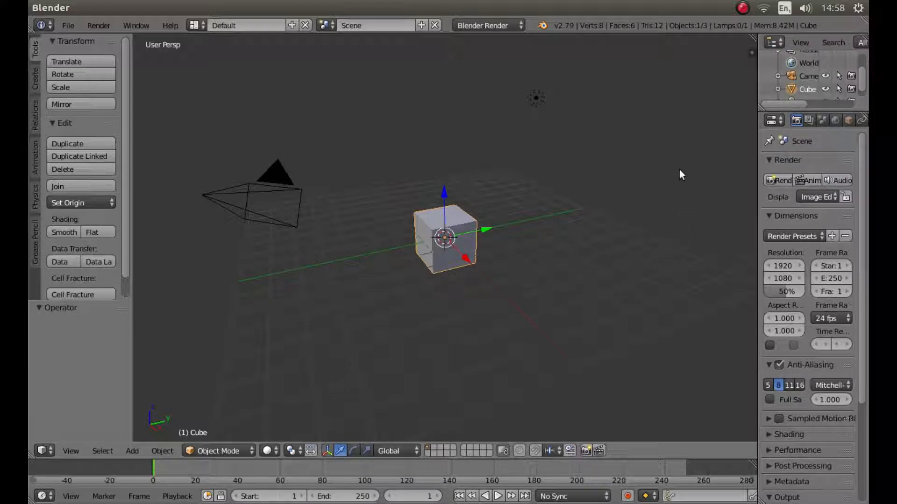
pyautogui.moveTo(579, 161)
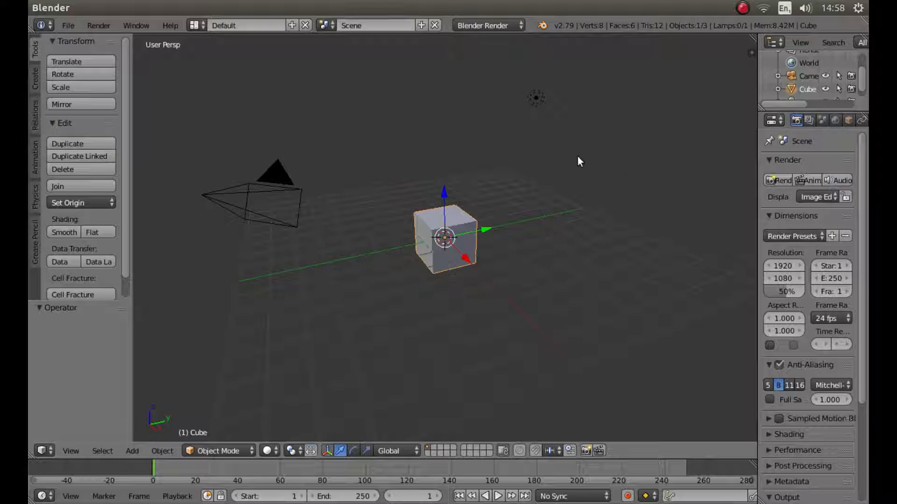
pyautogui.moveTo(448, 170)
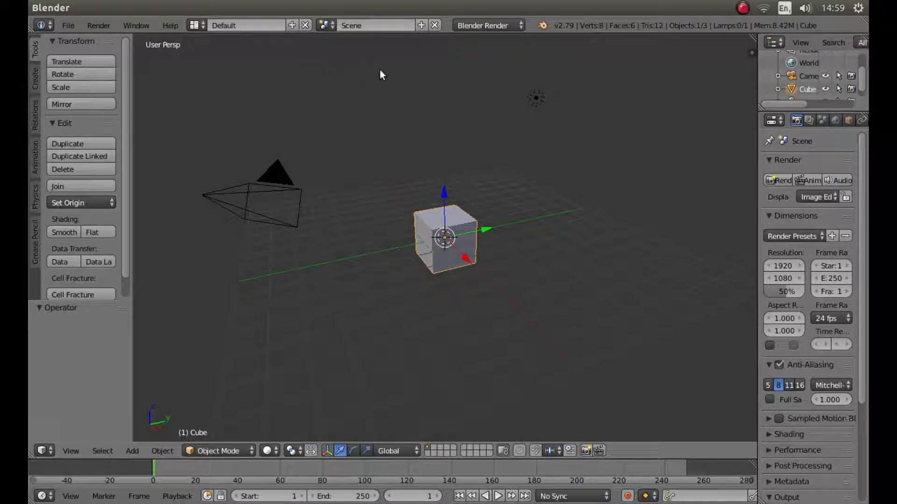
pyautogui.moveTo(401, 91)
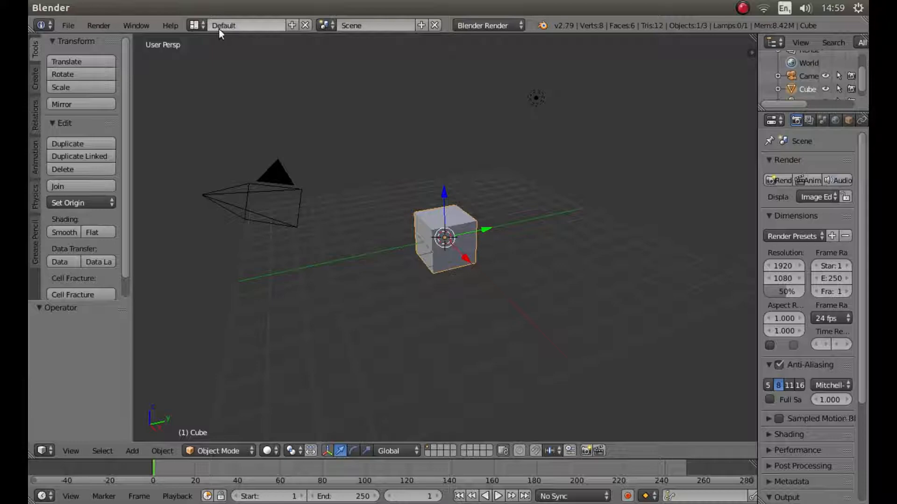
pyautogui.moveTo(194, 25)
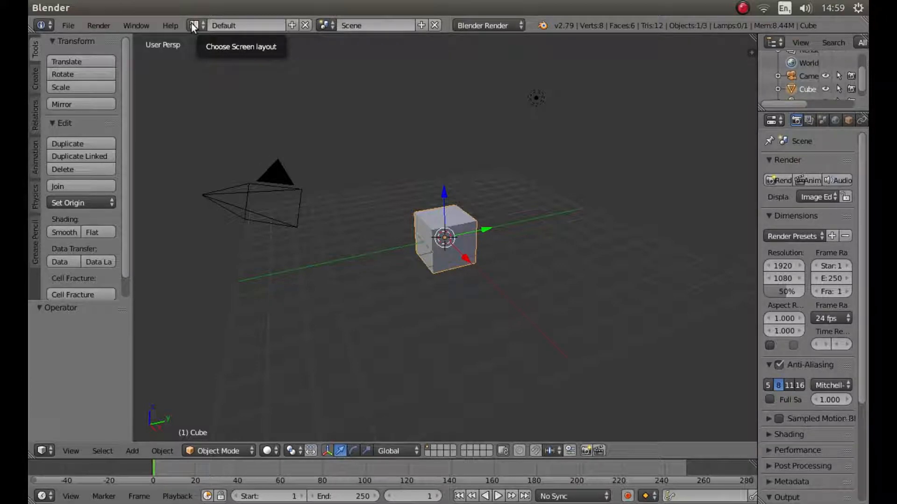
# - Switch to the Video Editing layout and turn the Graph Editor area into a Properties editor
pyautogui.click(192, 25)
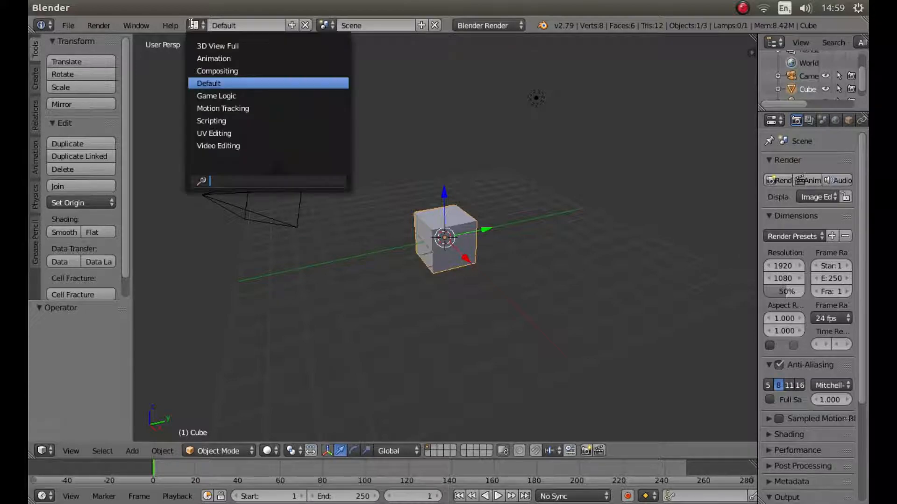
pyautogui.moveTo(223, 146)
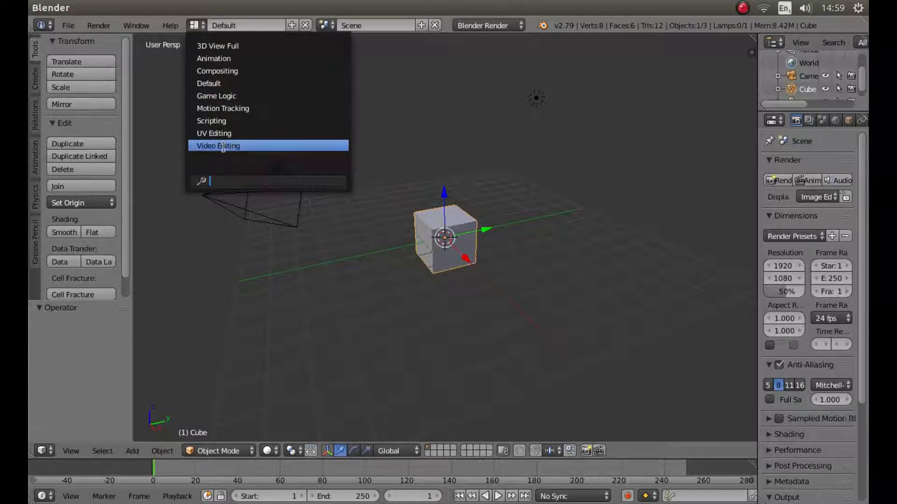
pyautogui.click(218, 146)
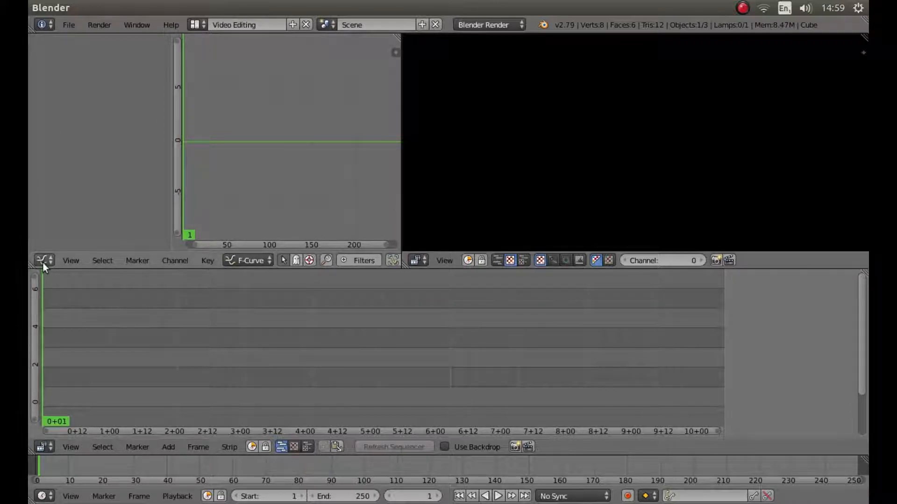
pyautogui.moveTo(43, 261)
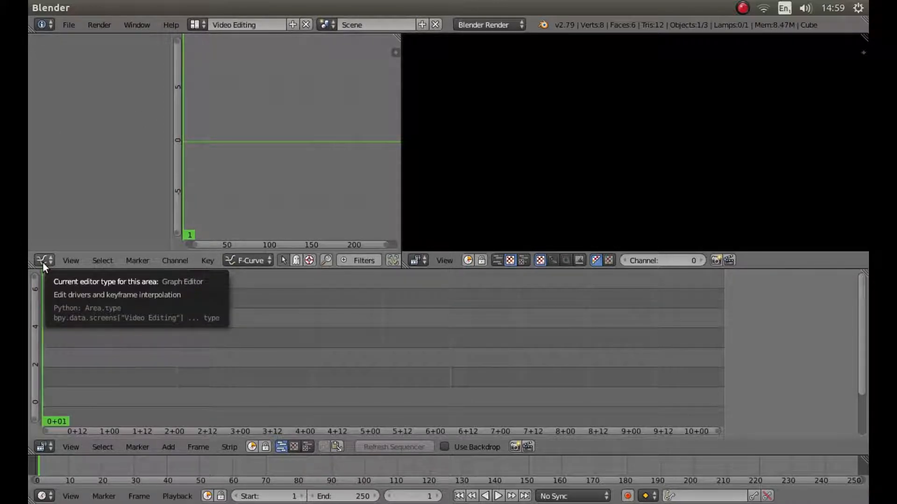
pyautogui.click(42, 260)
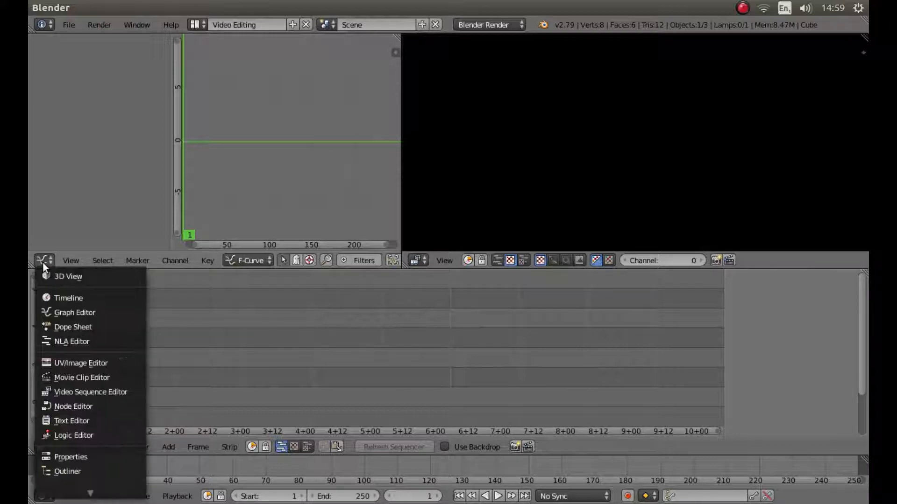
pyautogui.moveTo(70, 457)
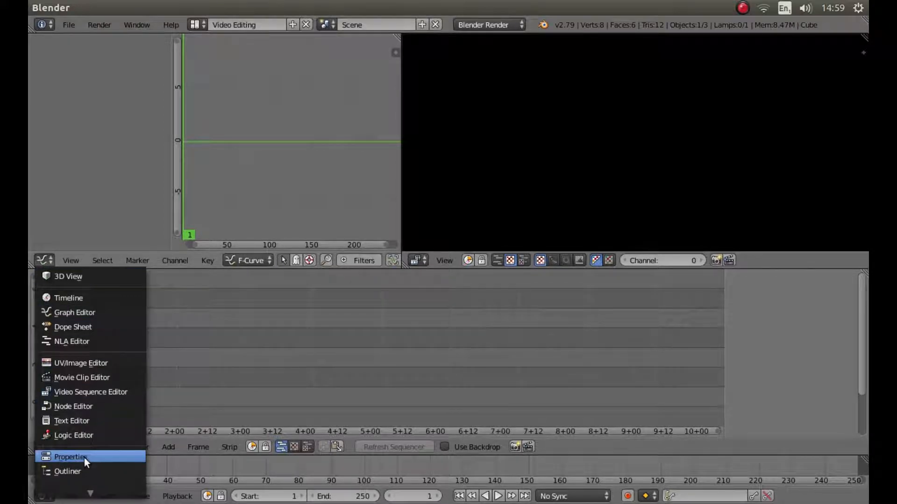
pyautogui.click(71, 457)
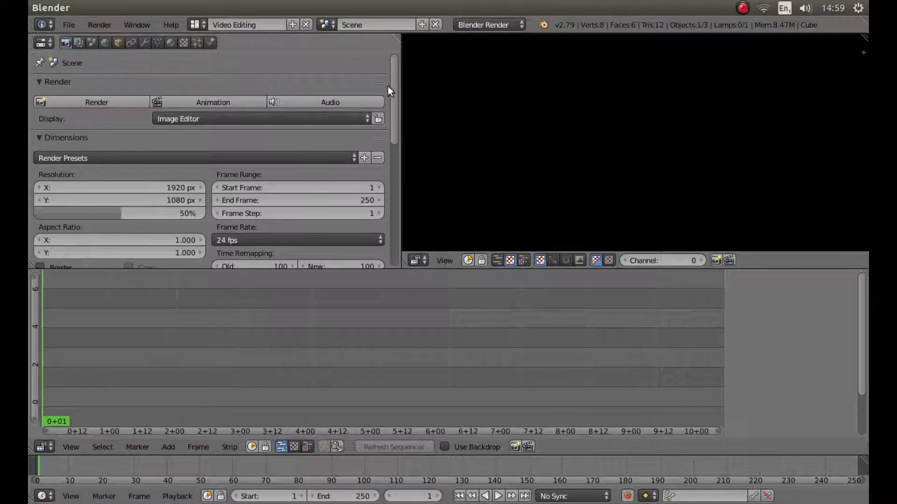
pyautogui.moveTo(399, 65)
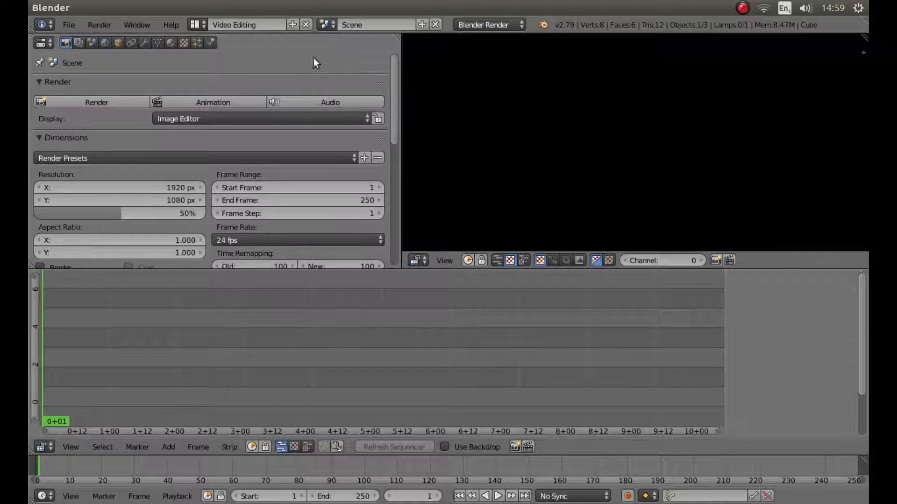
pyautogui.moveTo(251, 430)
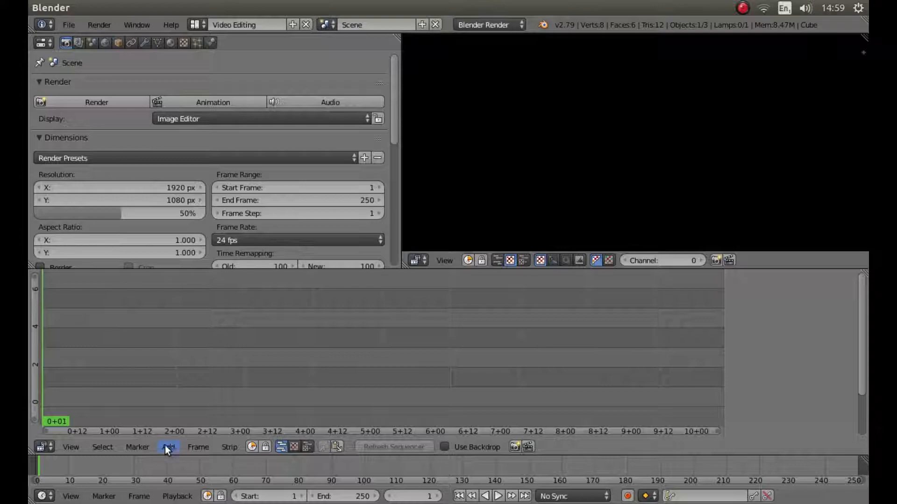
pyautogui.moveTo(169, 446)
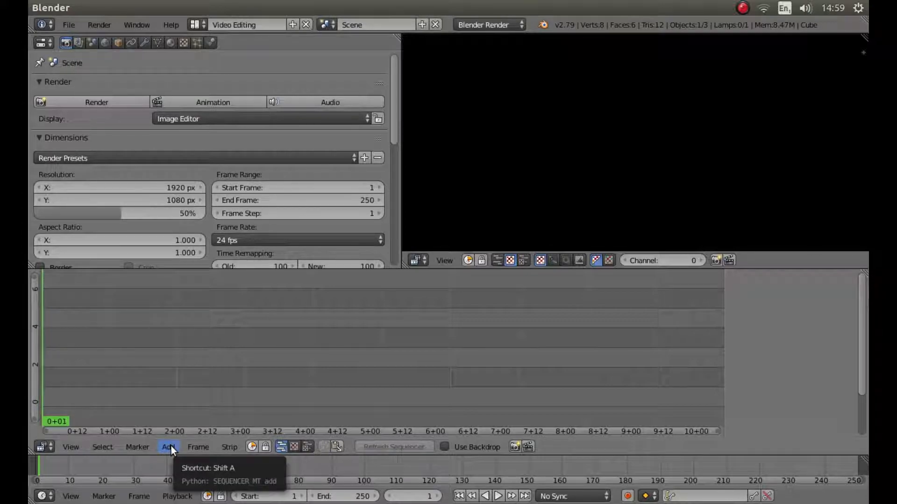
# - Start adding an image strip and browse into the Pictures/Castle Combe folder
pyautogui.click(168, 448)
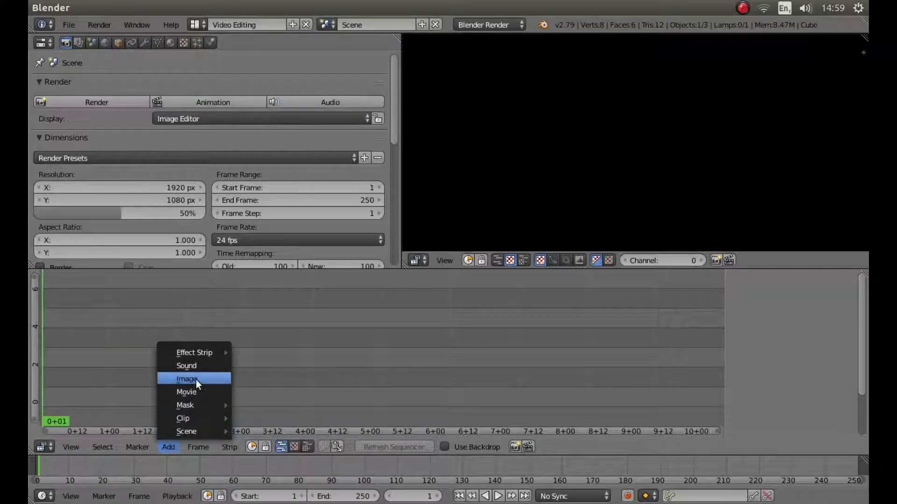
pyautogui.click(187, 378)
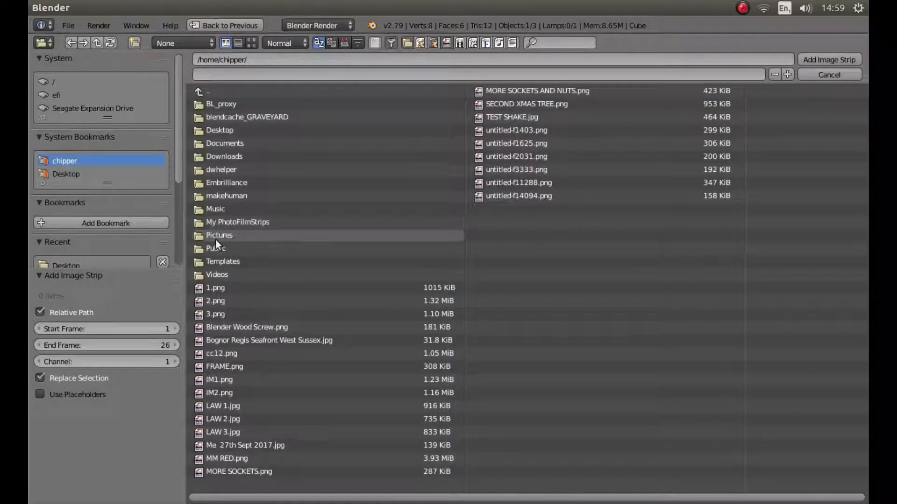
pyautogui.doubleClick(218, 235)
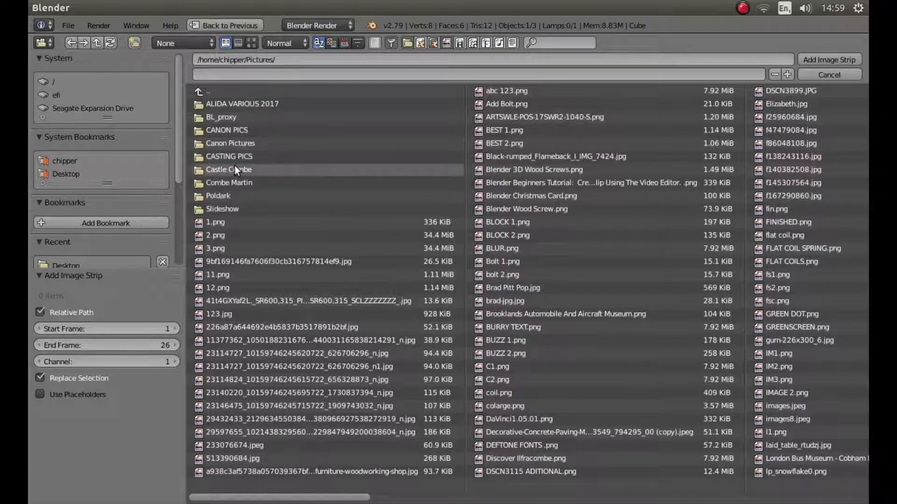
pyautogui.doubleClick(228, 170)
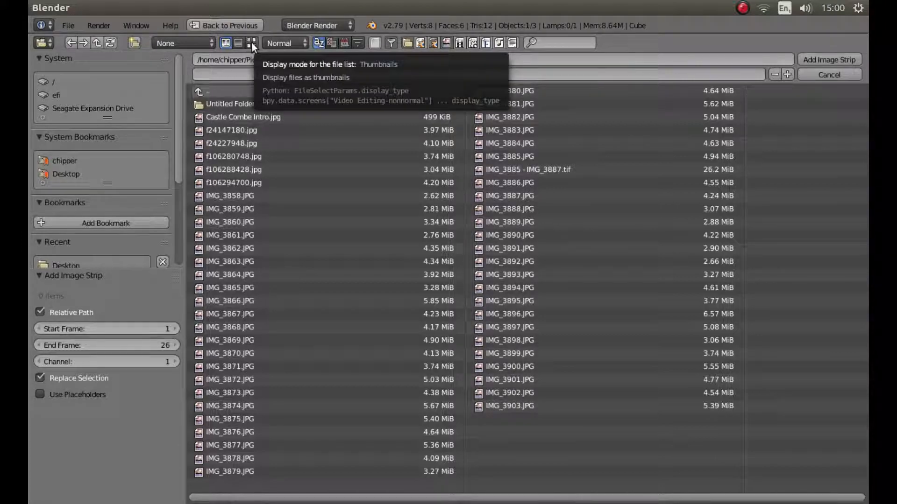
# - Select IMG_3866.JPG from the thumbnail view and add it as an image strip
pyautogui.click(251, 43)
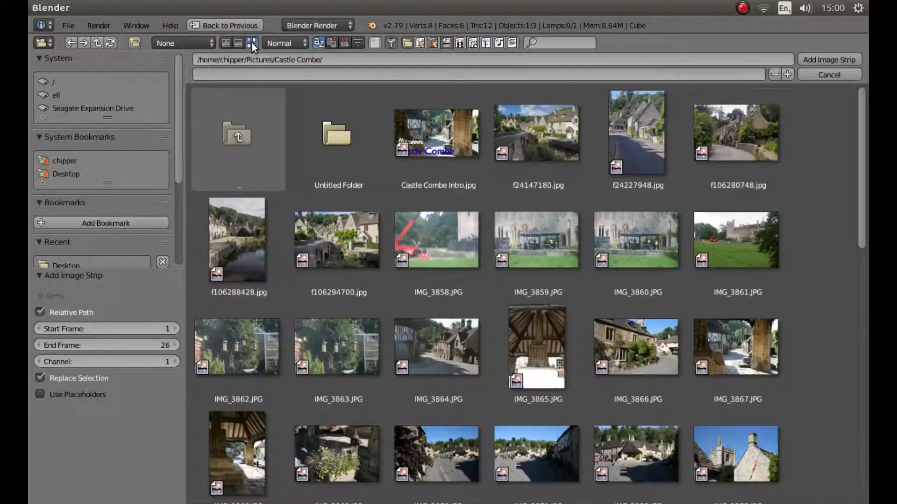
pyautogui.click(635, 347)
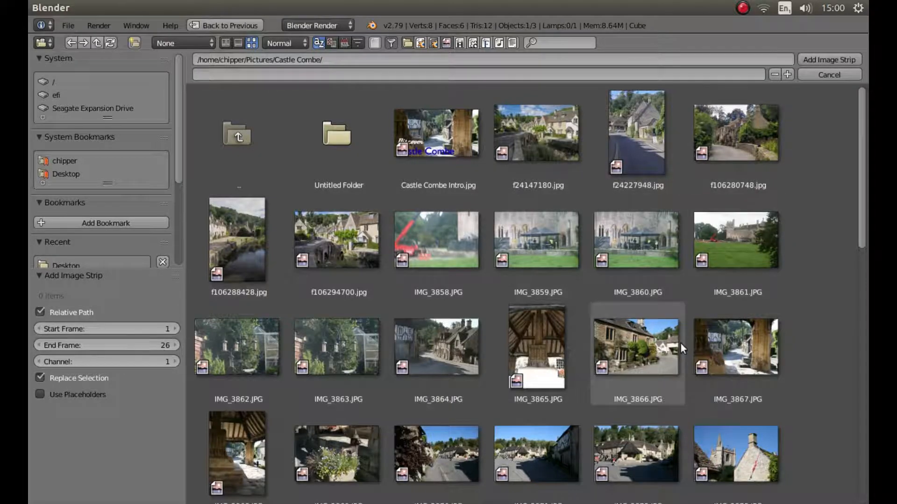
pyautogui.moveTo(635, 345)
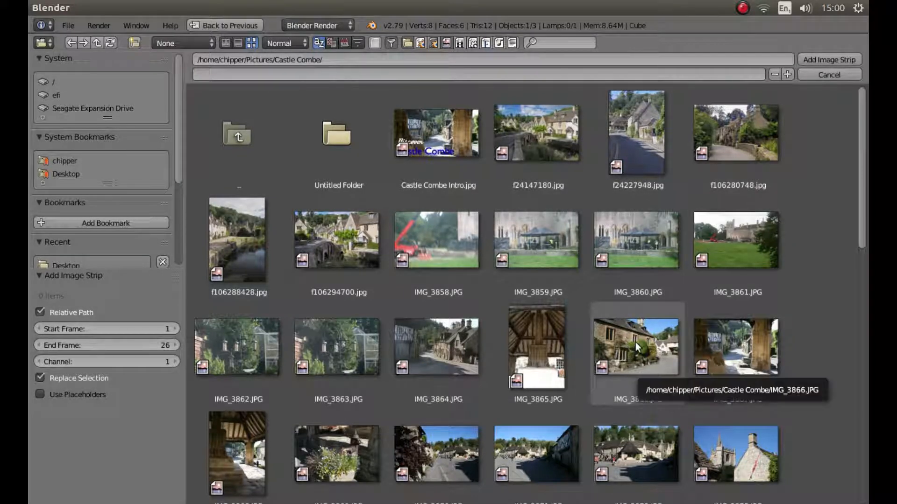
pyautogui.click(636, 346)
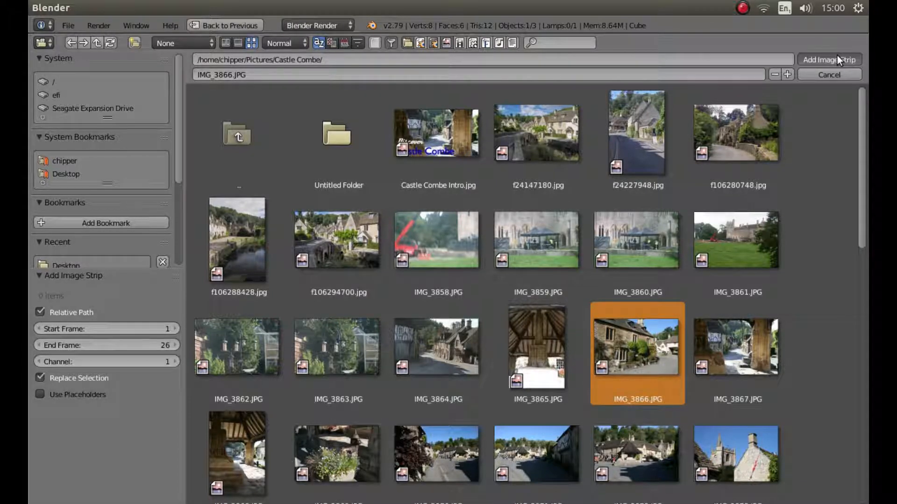
pyautogui.click(828, 60)
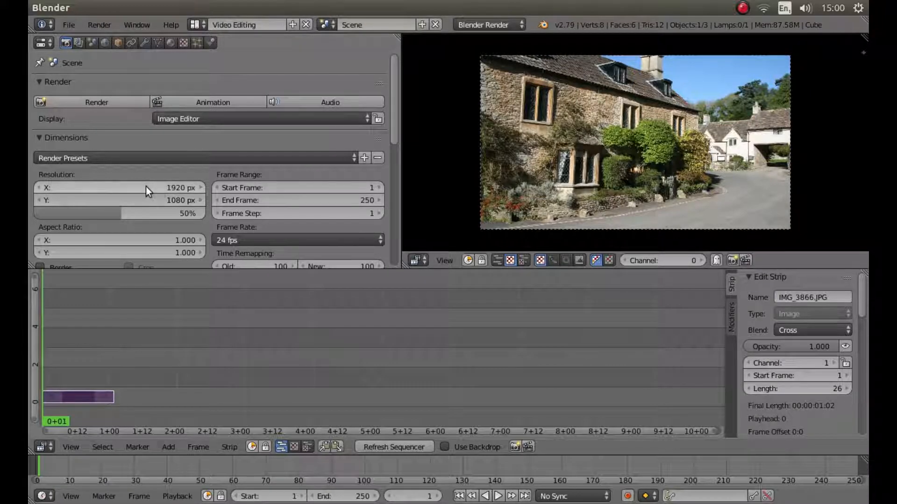
pyautogui.moveTo(116, 196)
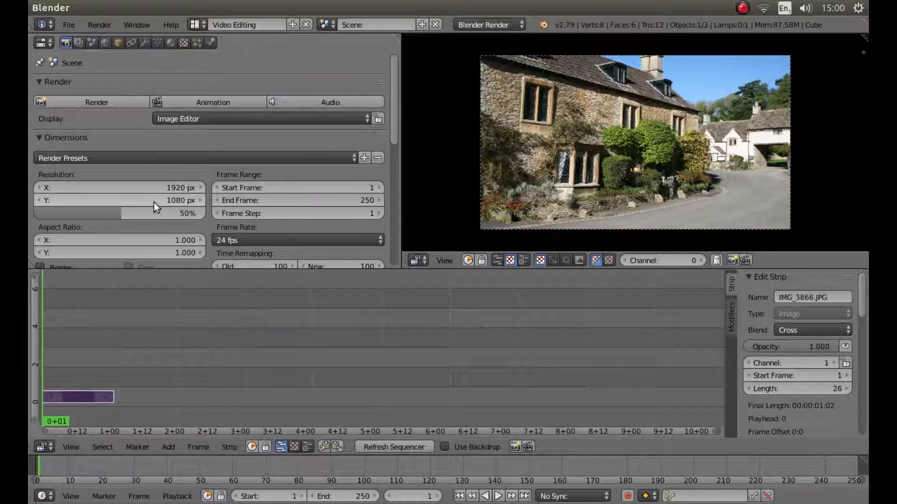
pyautogui.moveTo(741, 273)
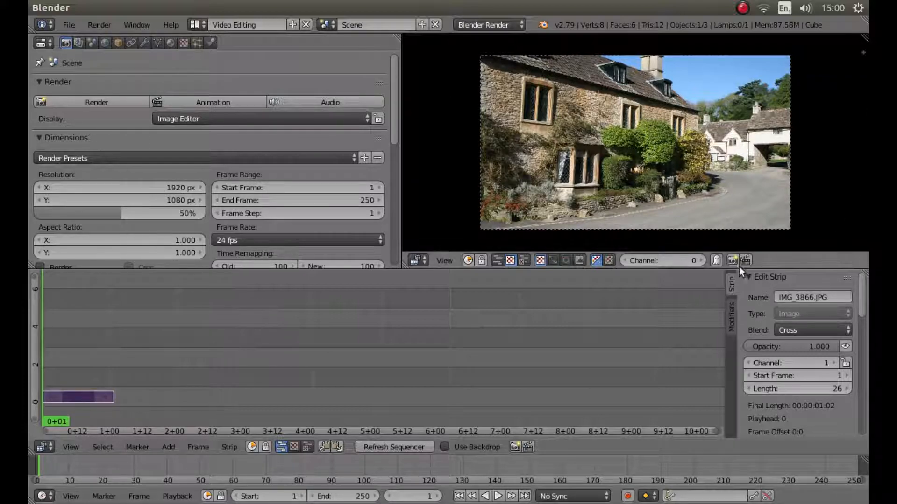
pyautogui.moveTo(723, 281)
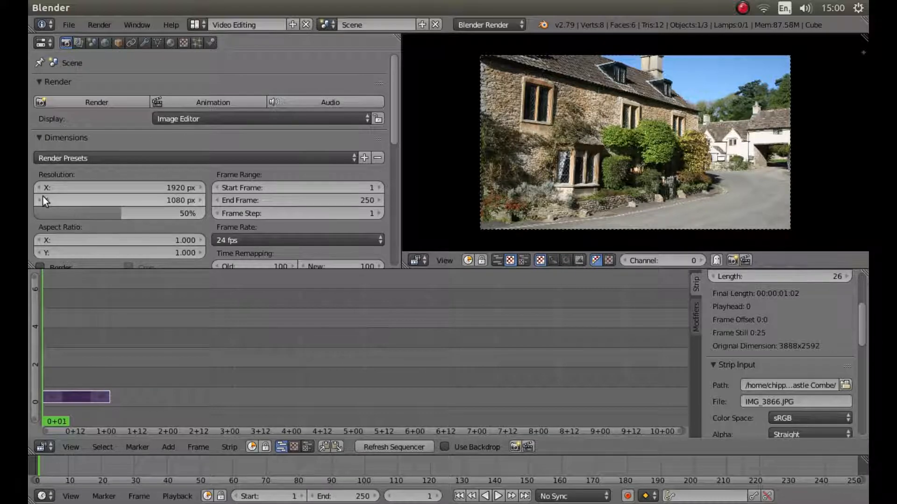
pyautogui.moveTo(110, 193)
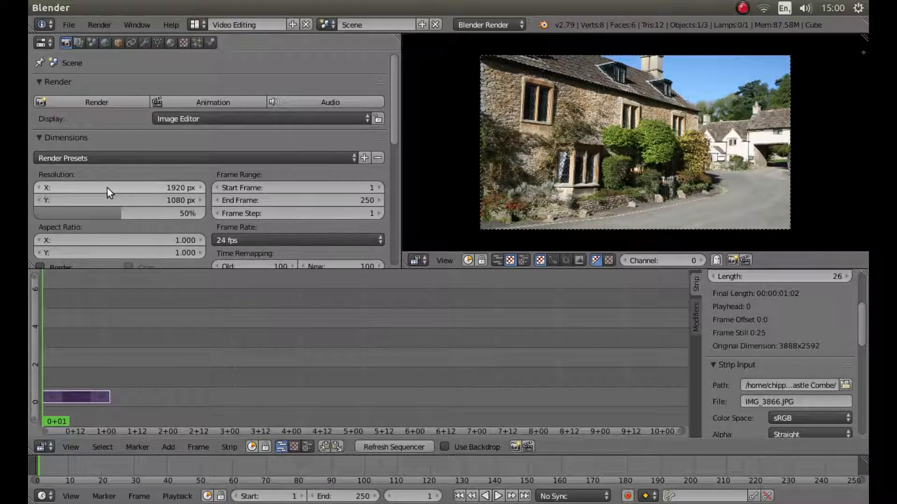
pyautogui.moveTo(102, 192)
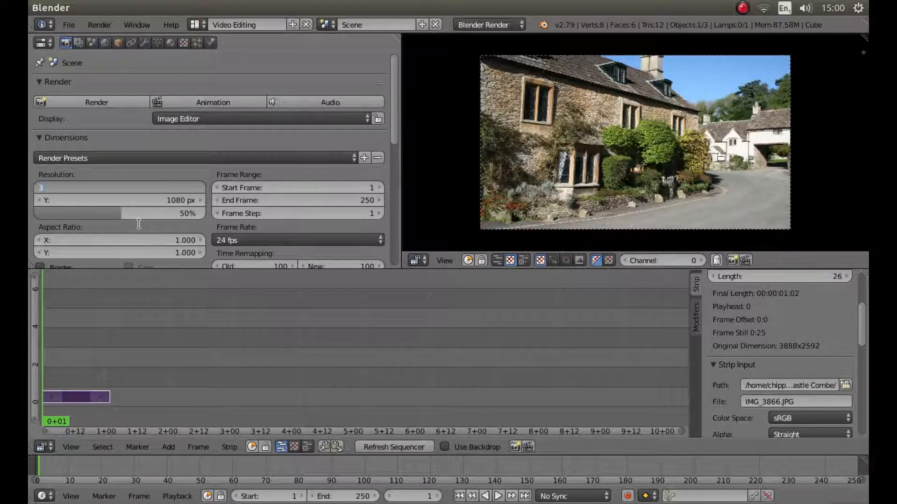
# - Set the render resolution to 3888 × 2592 px to match the photo
pyautogui.write('3888 px')
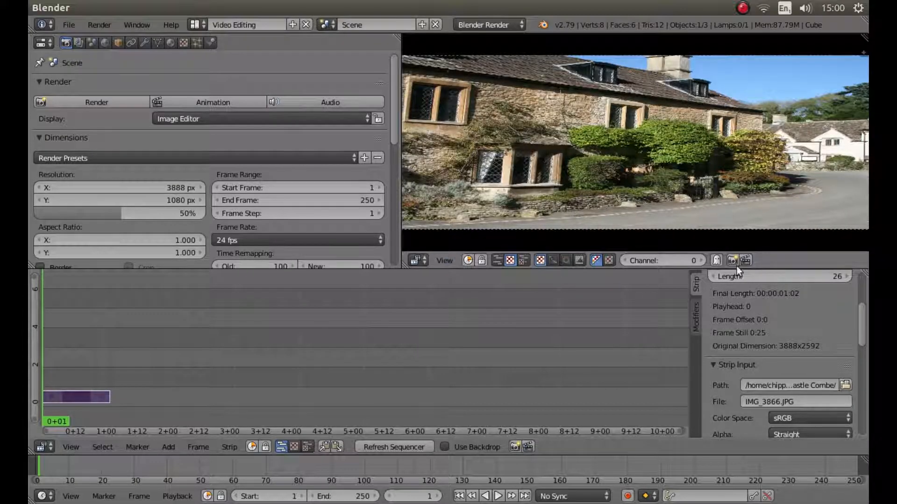
pyautogui.moveTo(160, 228)
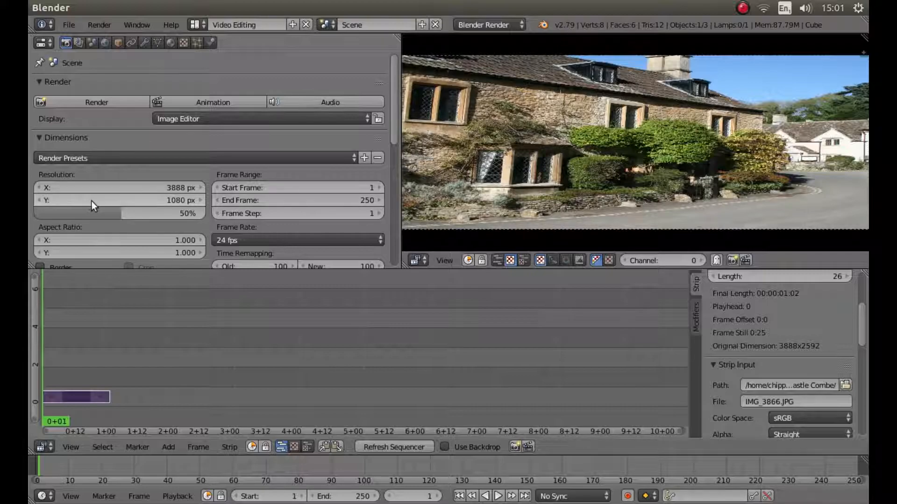
pyautogui.click(114, 200)
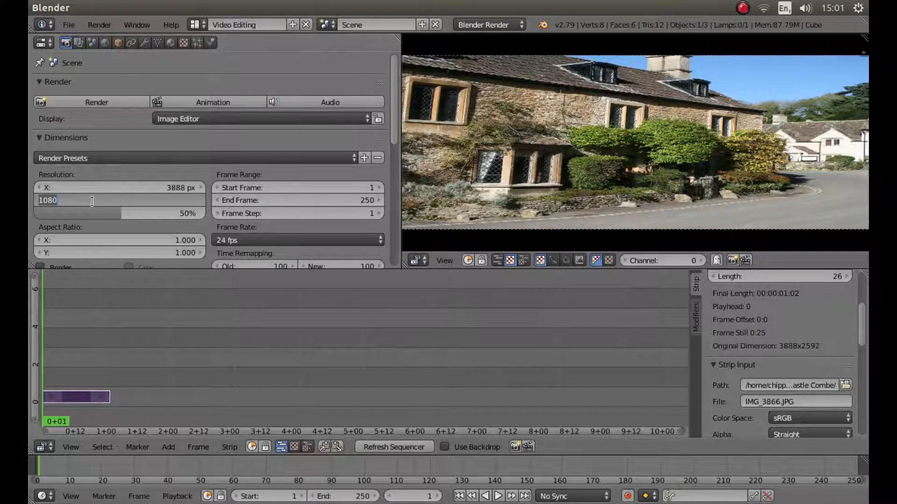
pyautogui.write('2592 px')
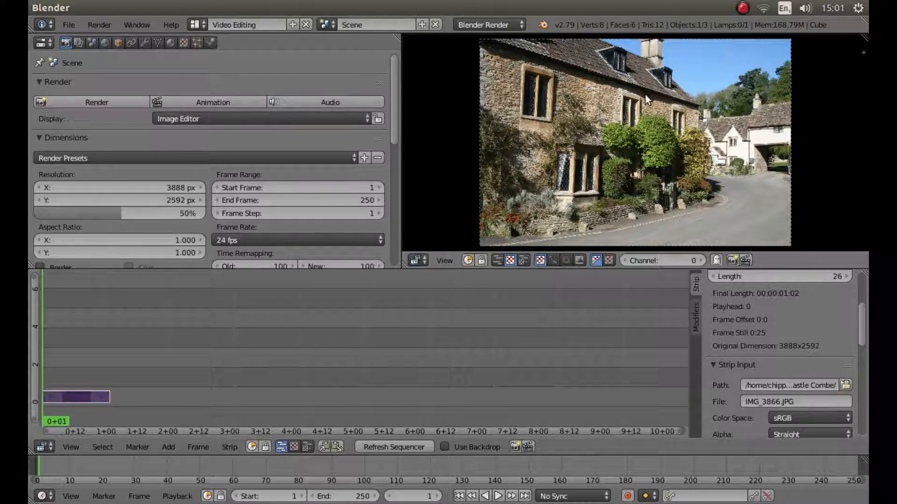
pyautogui.moveTo(599, 177)
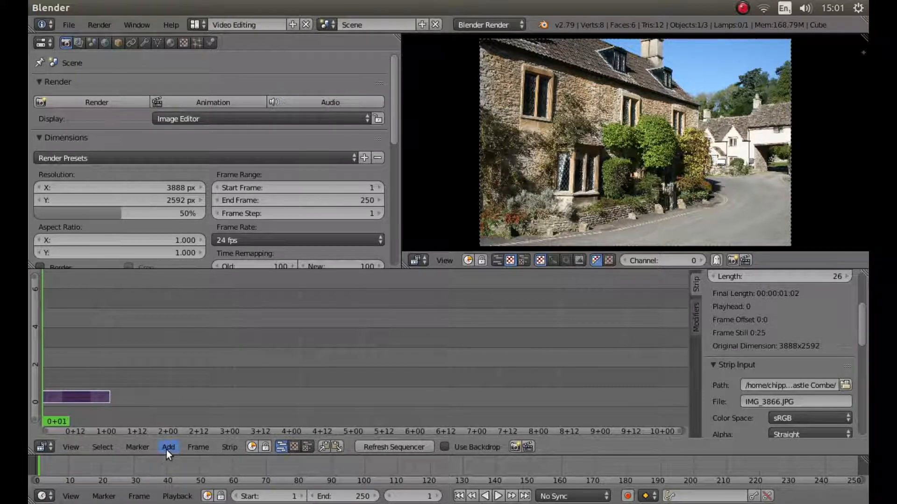
# - Add an adjustment layer effect strip on channel 2 above the photo strip
pyautogui.click(167, 447)
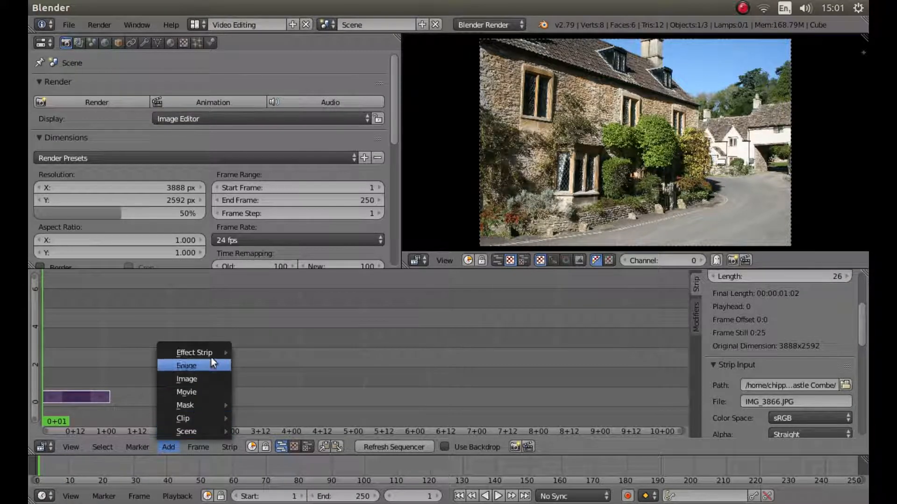
pyautogui.moveTo(194, 352)
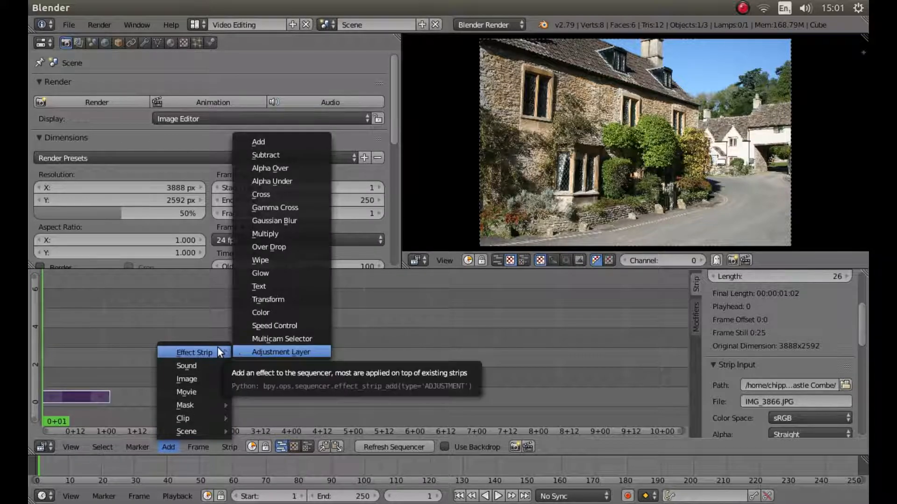
pyautogui.moveTo(296, 355)
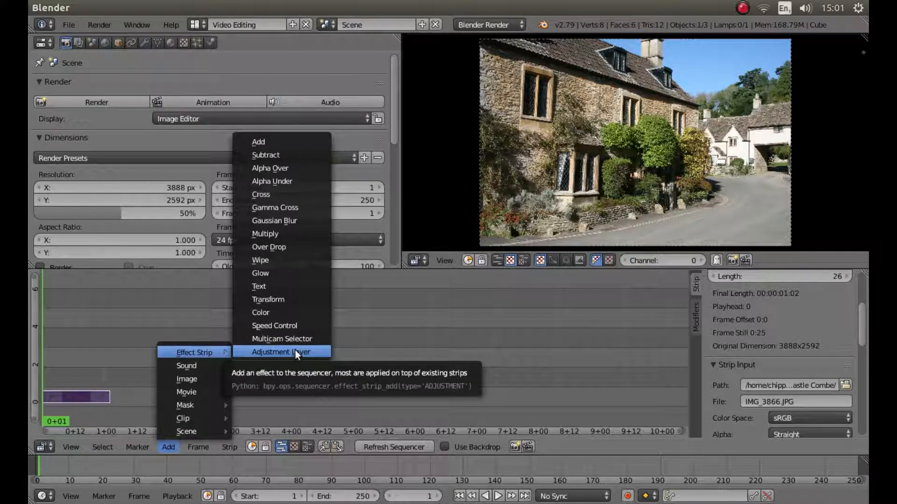
pyautogui.click(282, 352)
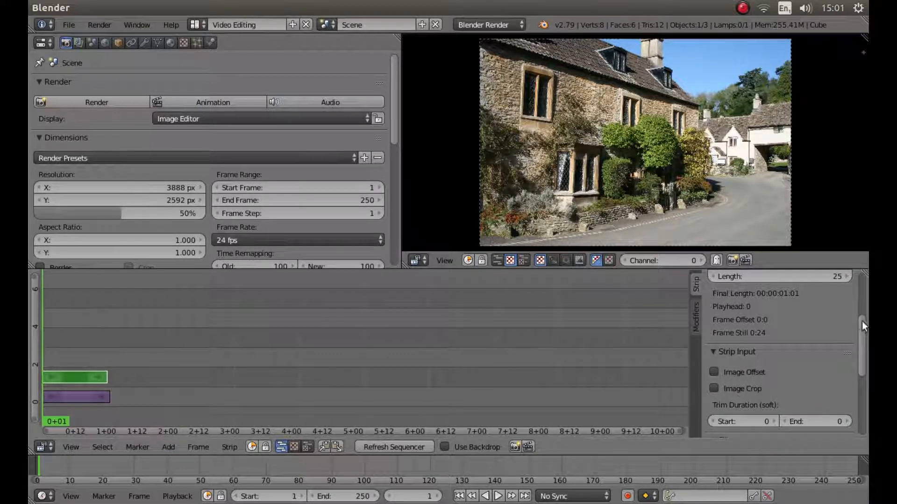
# - Scroll the strip properties down to the Filter panel to reach the saturation setting
pyautogui.scroll(-3)
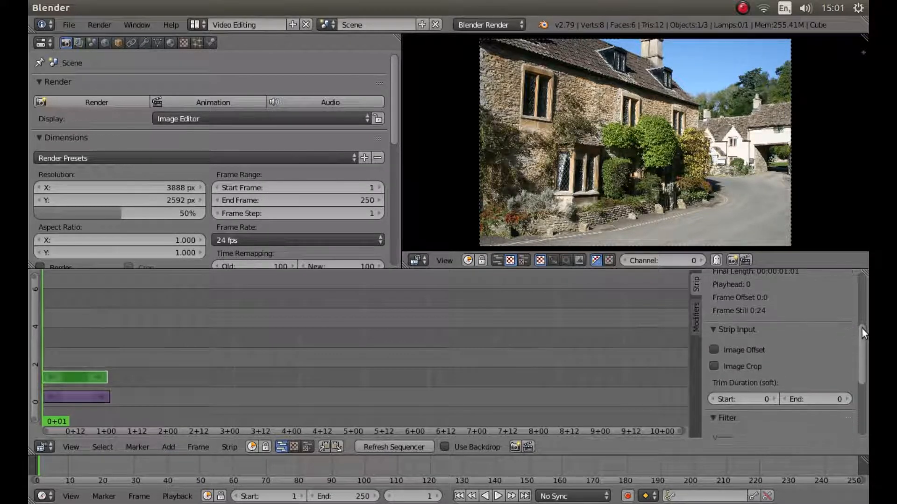
pyautogui.scroll(-3)
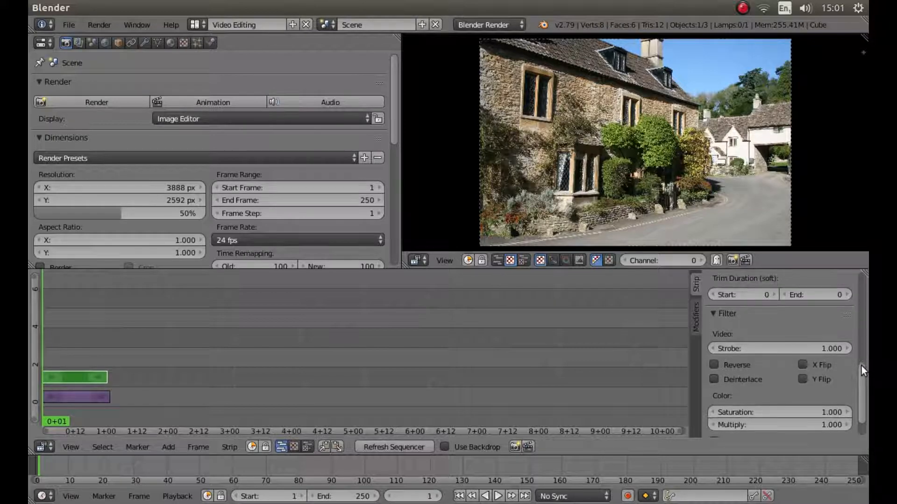
pyautogui.scroll(-3)
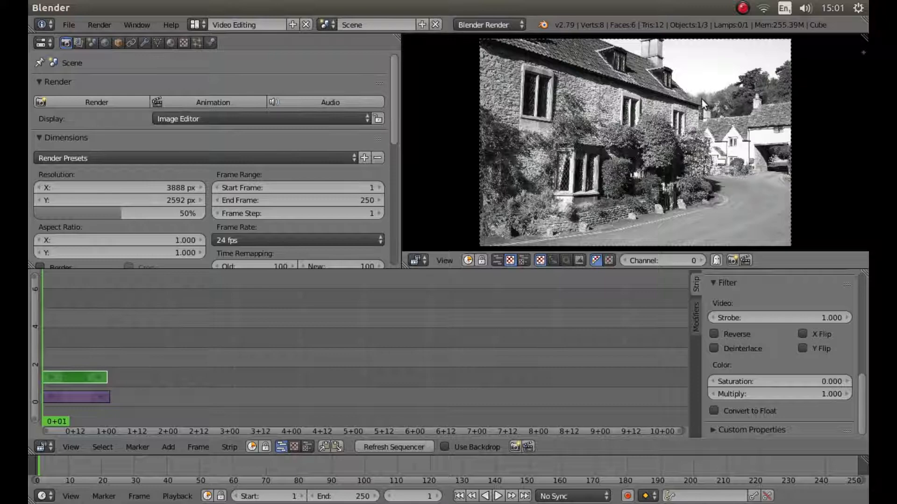
pyautogui.moveTo(650, 144)
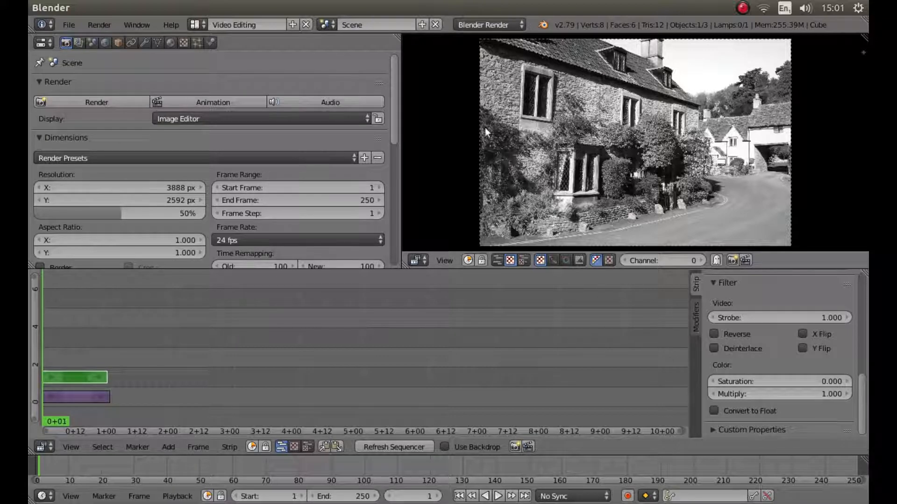
pyautogui.moveTo(752, 100)
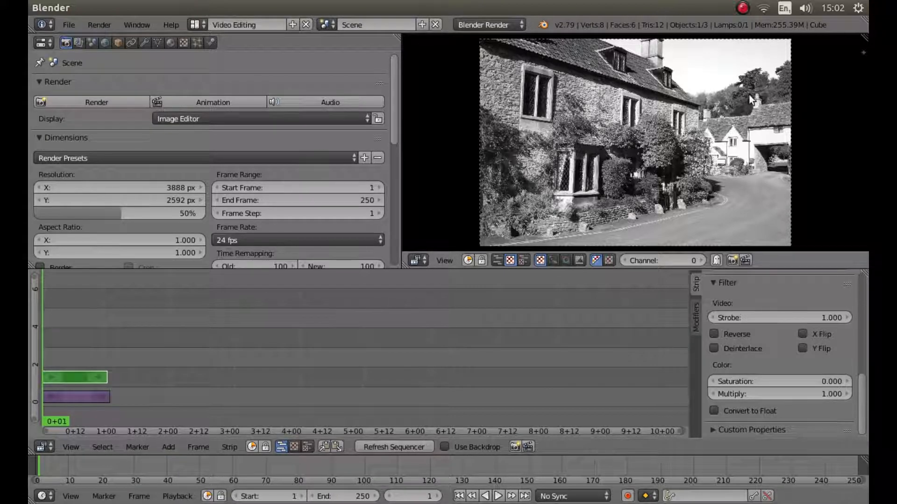
pyautogui.moveTo(555, 154)
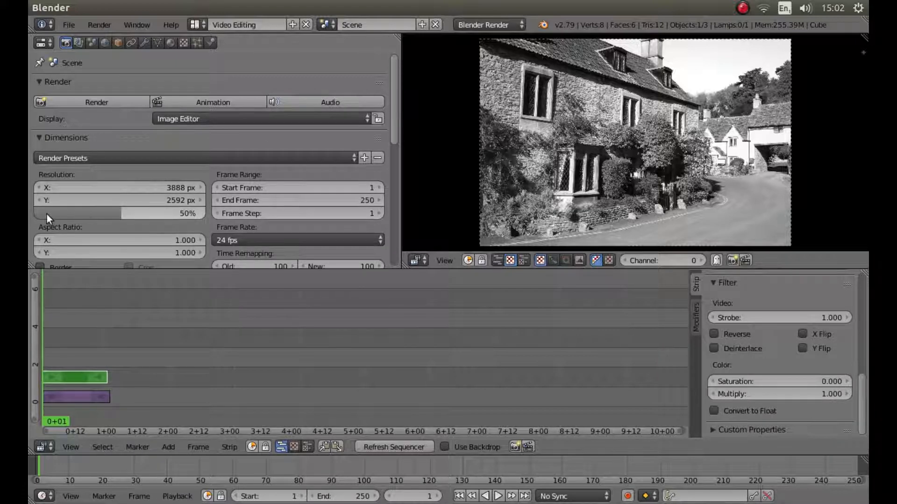
pyautogui.moveTo(94, 200)
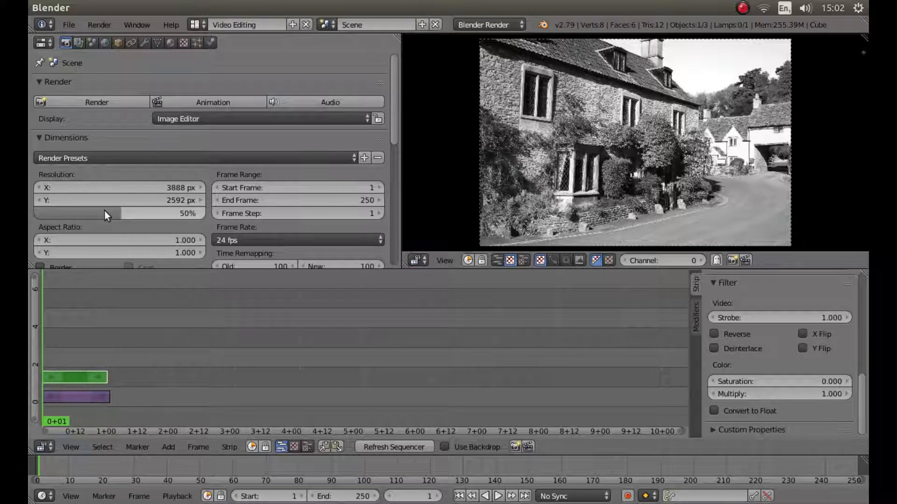
# - Raise the render resolution percentage from 50% to 100%
pyautogui.moveTo(103, 212); pyautogui.dragTo(120, 213)
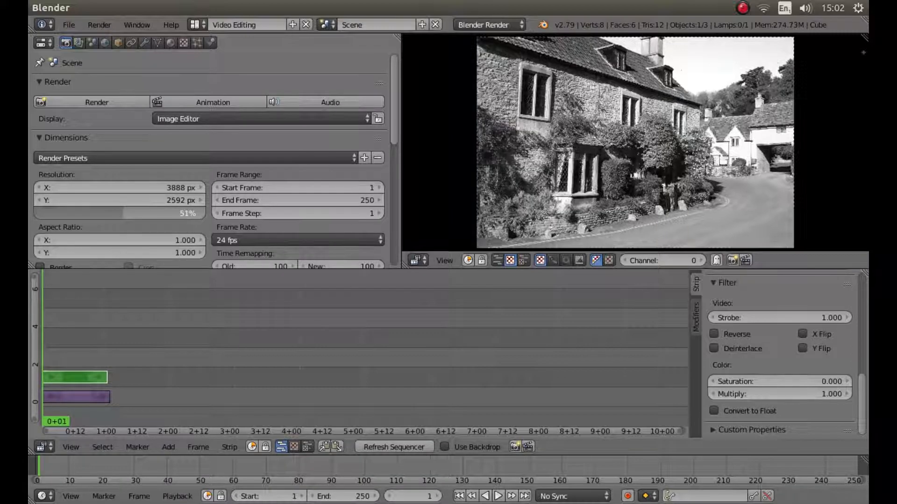
pyautogui.moveTo(114, 213); pyautogui.dragTo(205, 213)
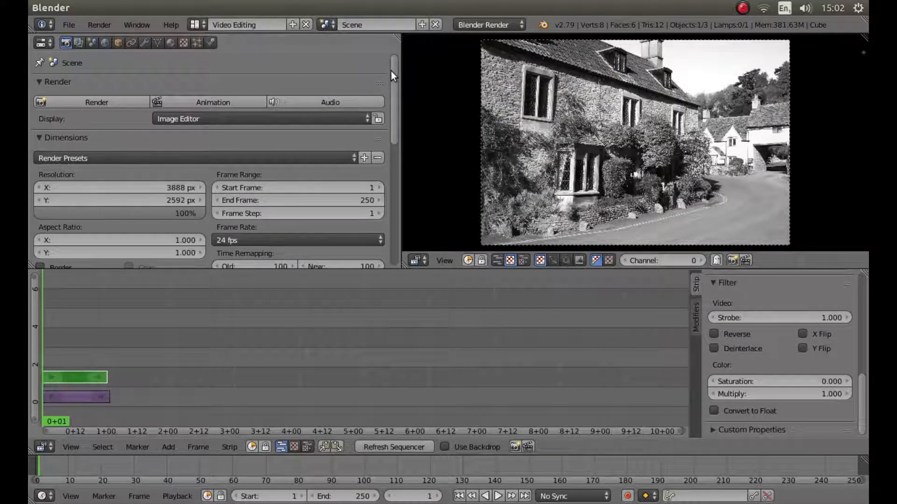
# - Set the render output file format to JPEG instead of PNG
pyautogui.scroll(-3)
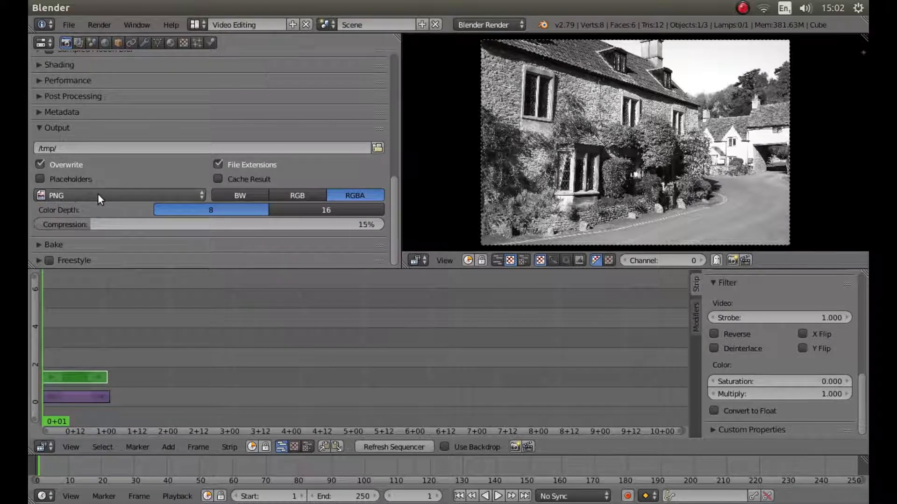
pyautogui.click(114, 196)
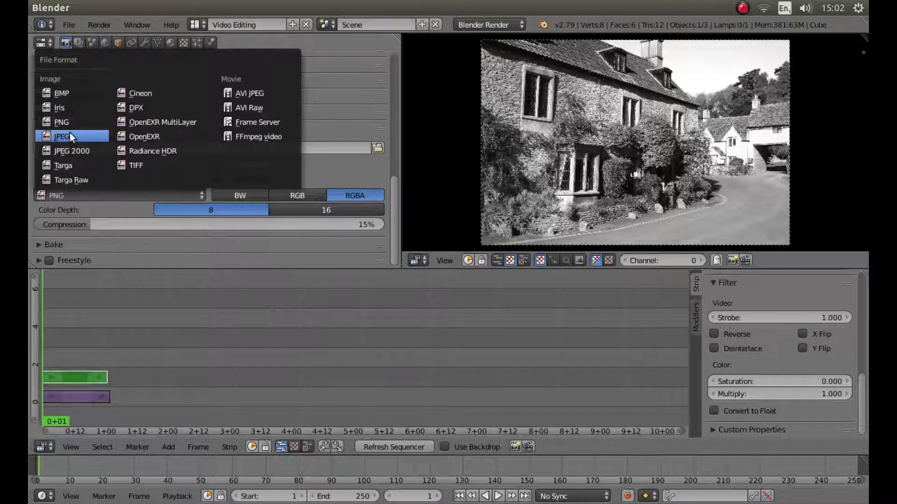
pyautogui.click(62, 136)
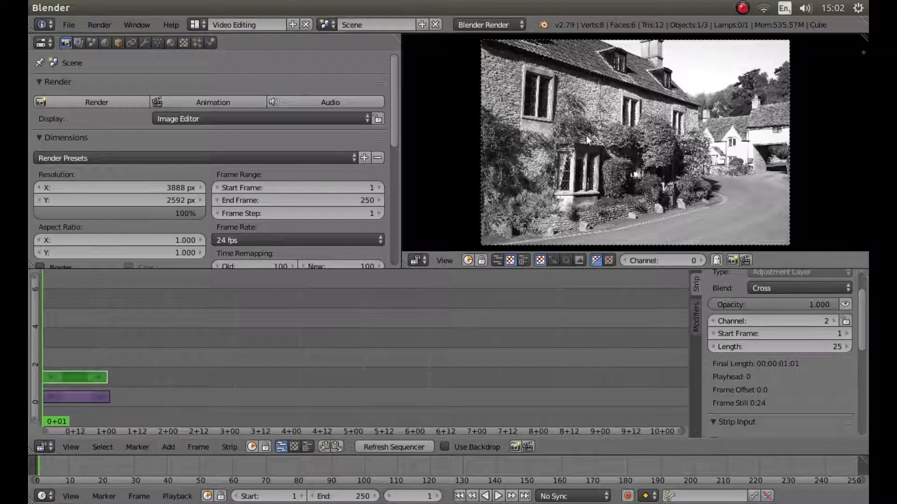
pyautogui.moveTo(616, 102)
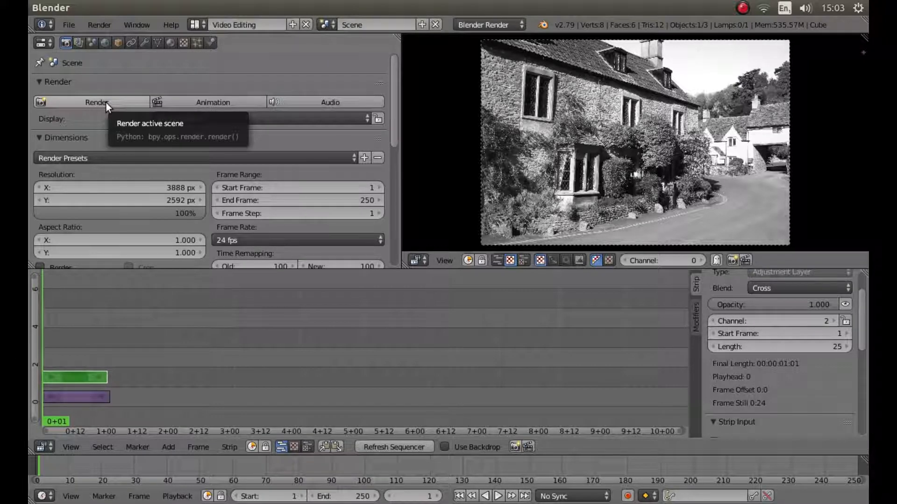
# - Render the current frame to produce the black-and-white result
pyautogui.click(96, 102)
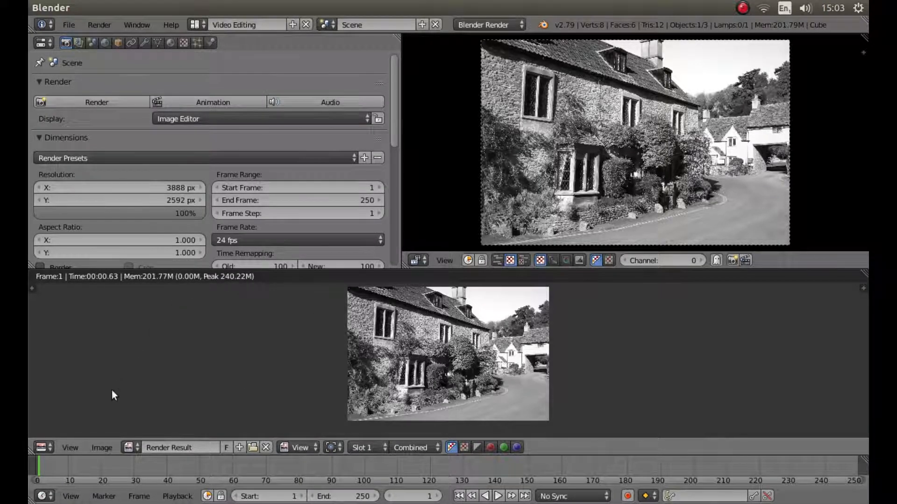
pyautogui.moveTo(272, 329)
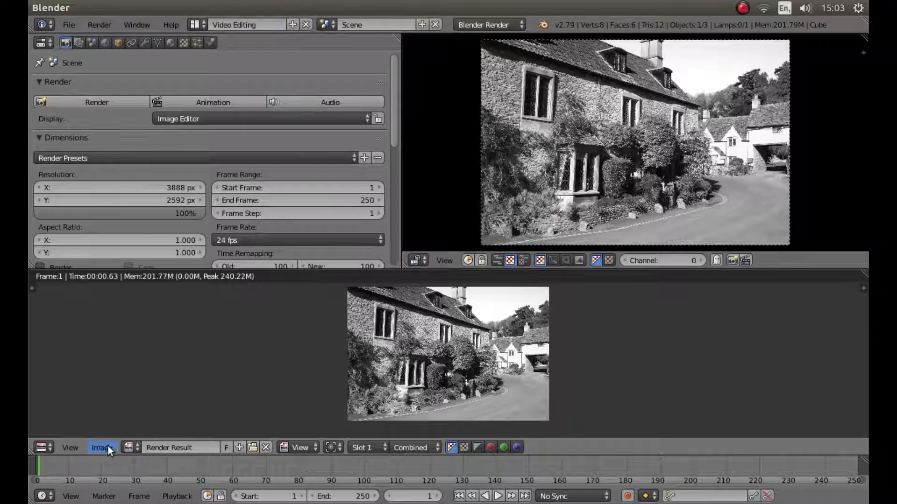
pyautogui.moveTo(102, 447)
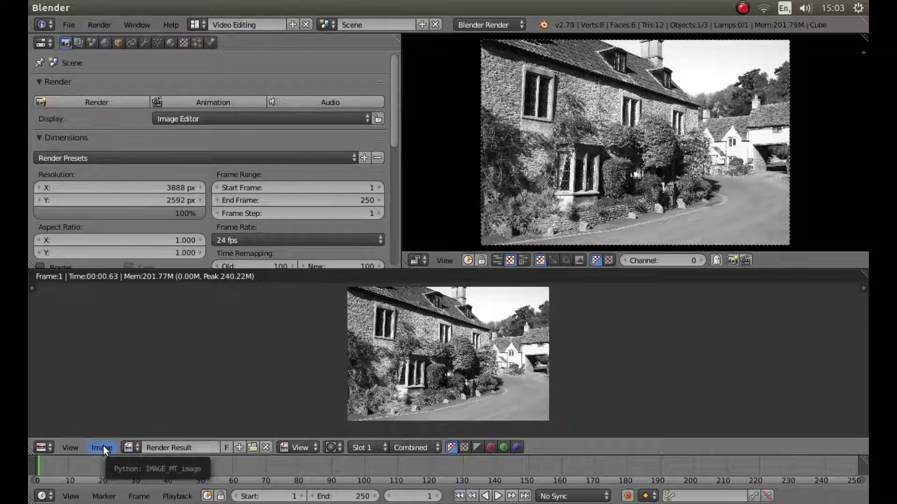
# - Start Save As Image for the render result from the Image menu
pyautogui.click(102, 448)
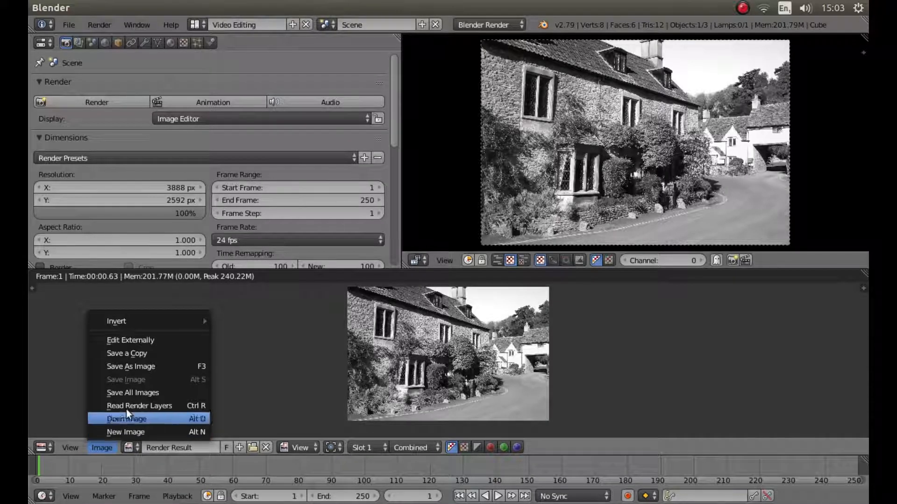
pyautogui.moveTo(131, 366)
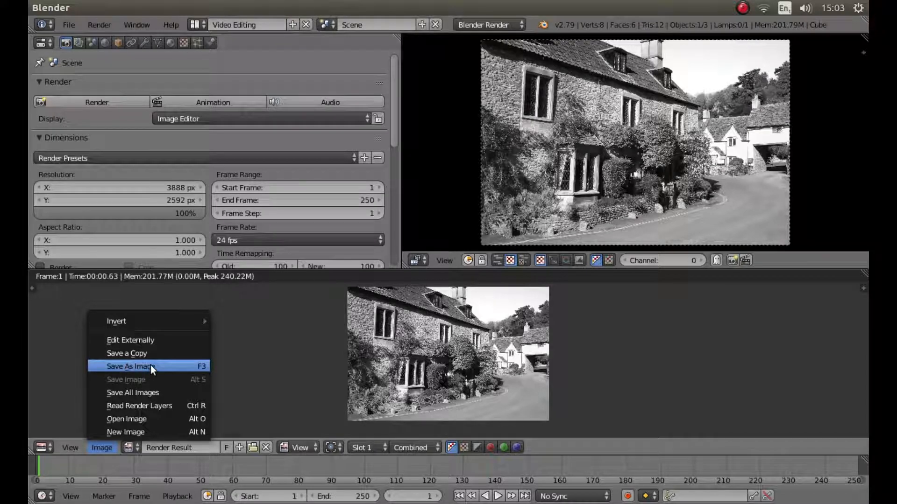
pyautogui.click(131, 366)
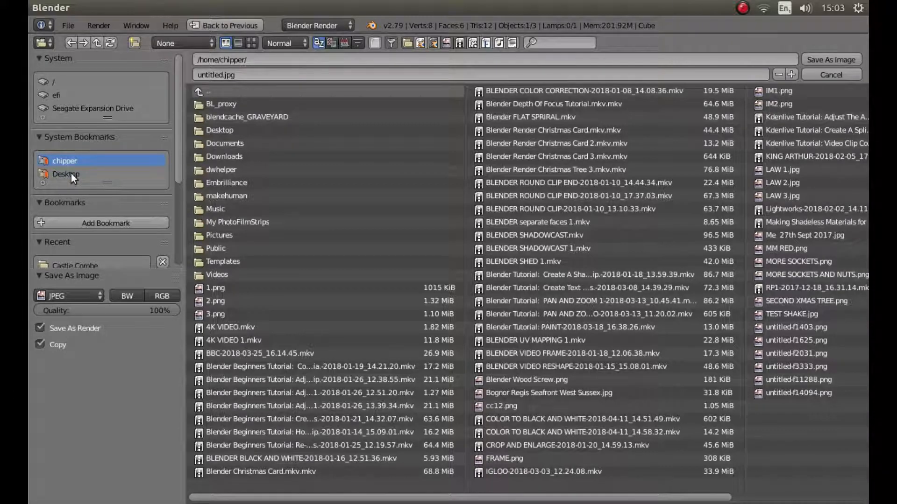
# - Save the render to the Desktop as B&W.jpg
pyautogui.click(65, 174)
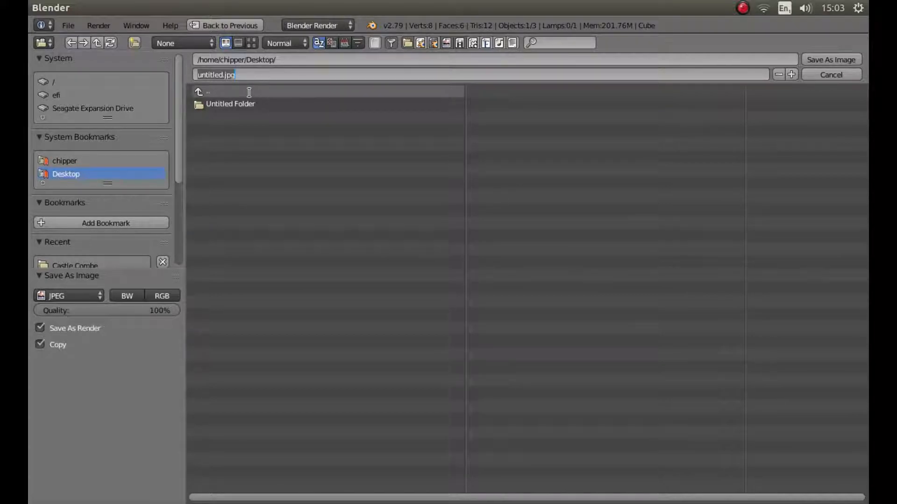
pyautogui.write('B')
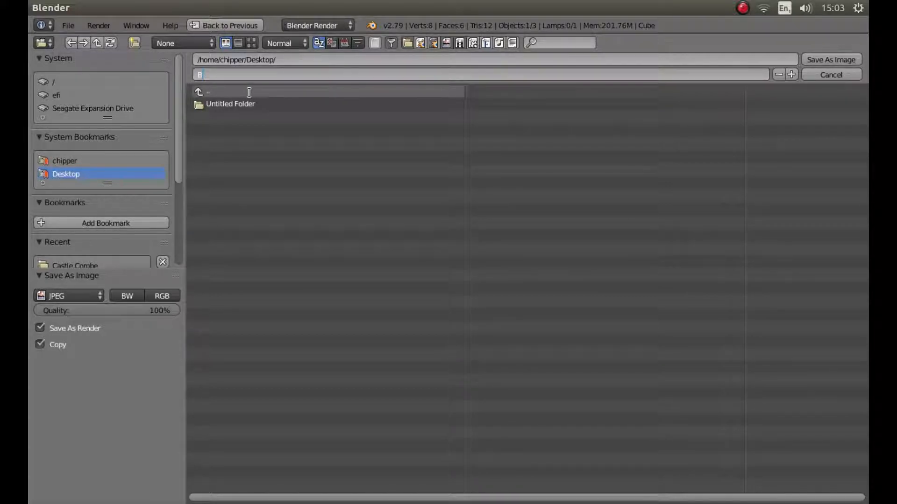
pyautogui.write('&W.jpg')
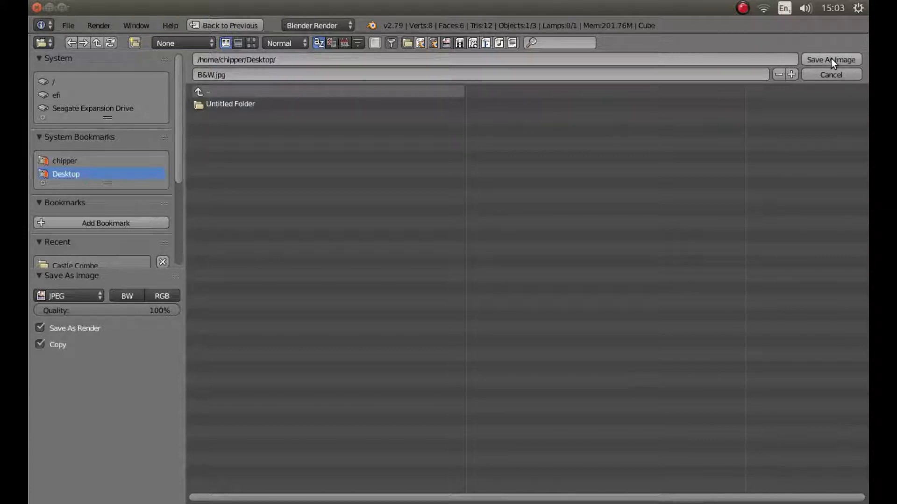
pyautogui.click(829, 60)
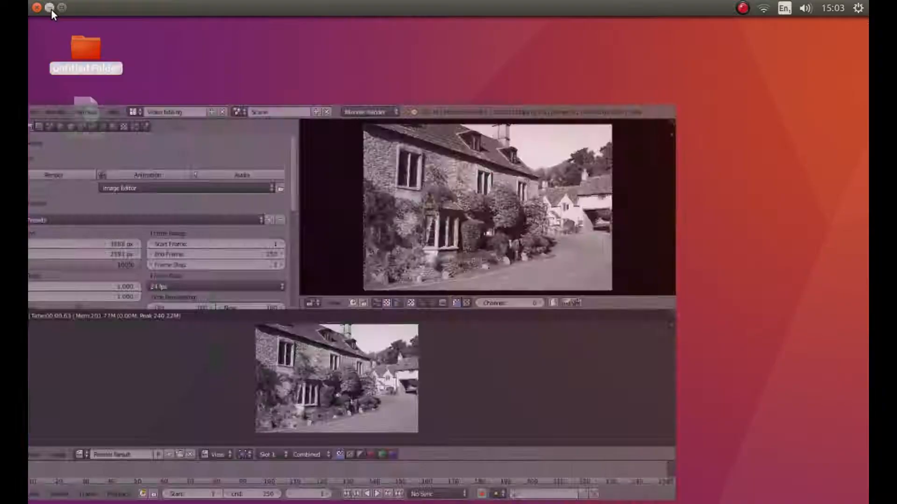
# - View the saved B&W.jpg from the desktop in Image Viewer to confirm the black-and-white result
pyautogui.click(47, 9)
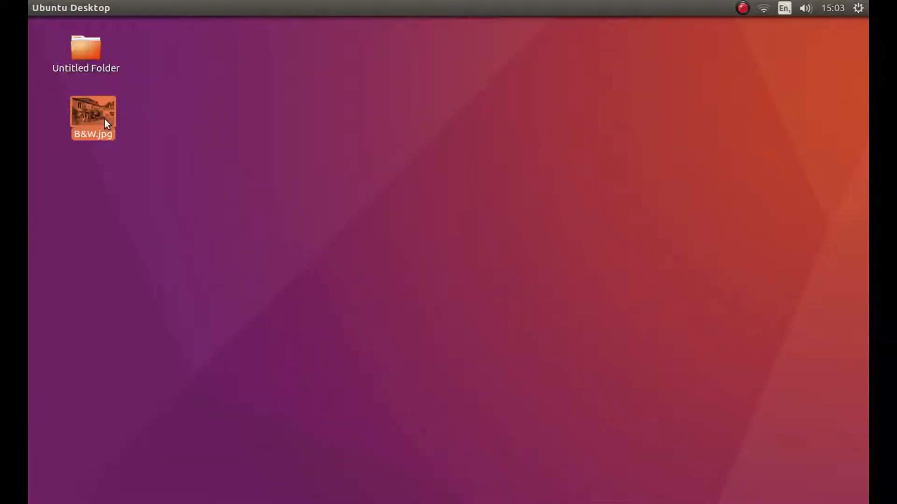
pyautogui.doubleClick(92, 113)
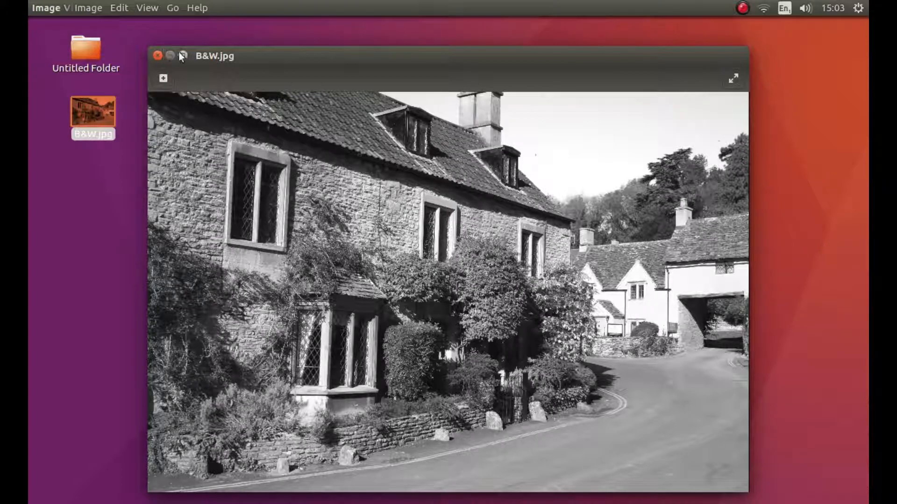